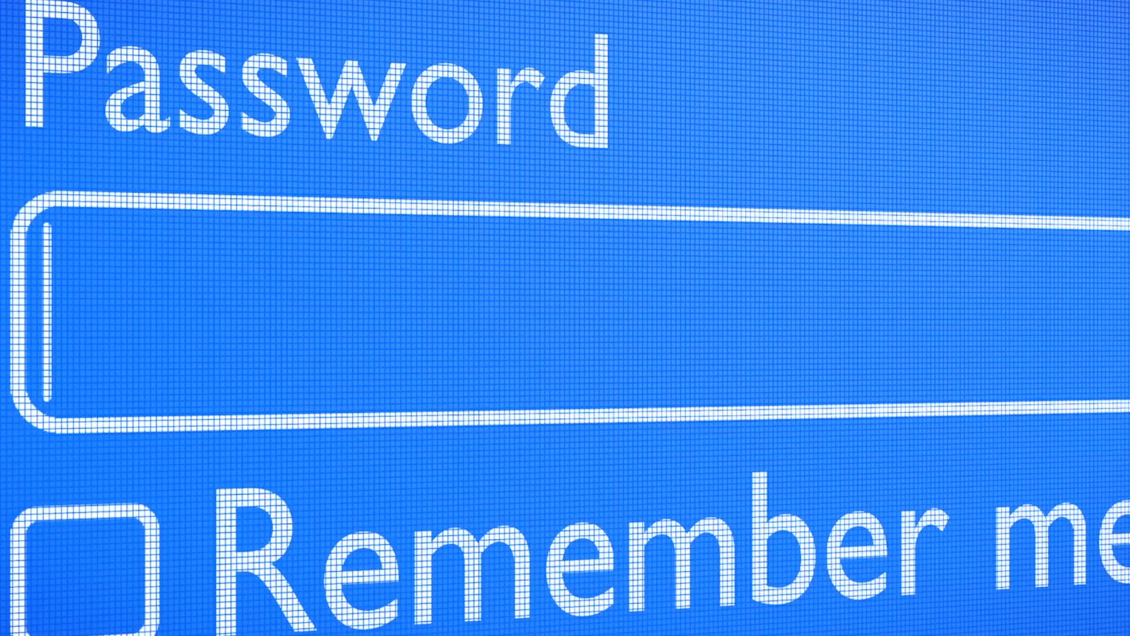
# Go to the Password Manager service page from the Bitdefender Central sidebar.
pyautogui.write('•')
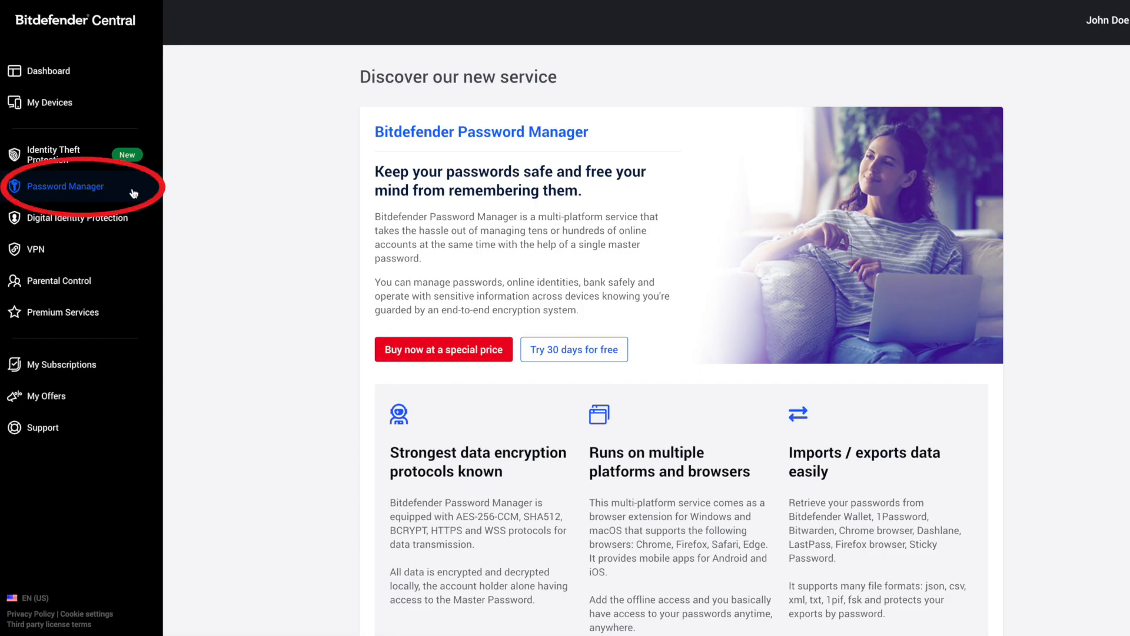
pyautogui.click(65, 186)
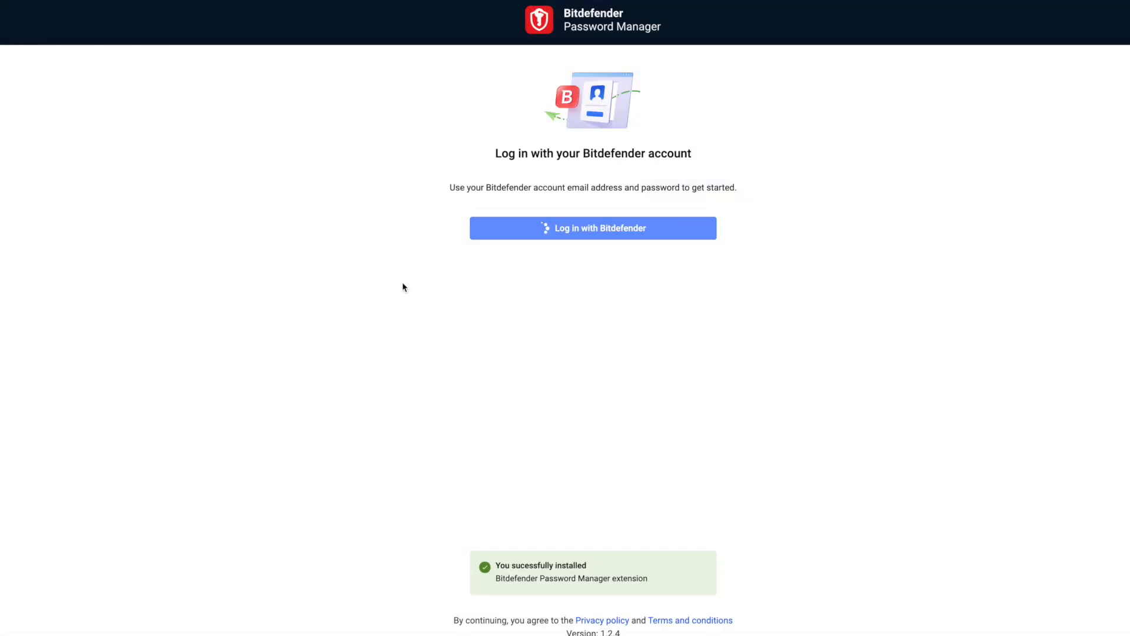
# Log in with the Bitdefender account, accept the privacy terms and save the new master password.
pyautogui.click(593, 228)
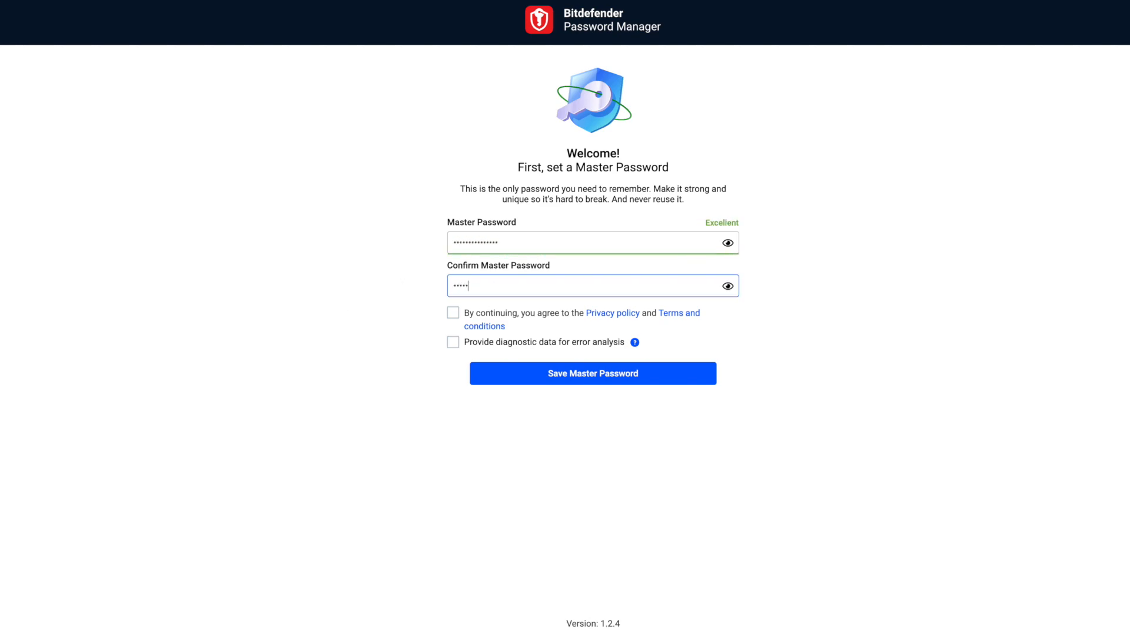
pyautogui.click(452, 314)
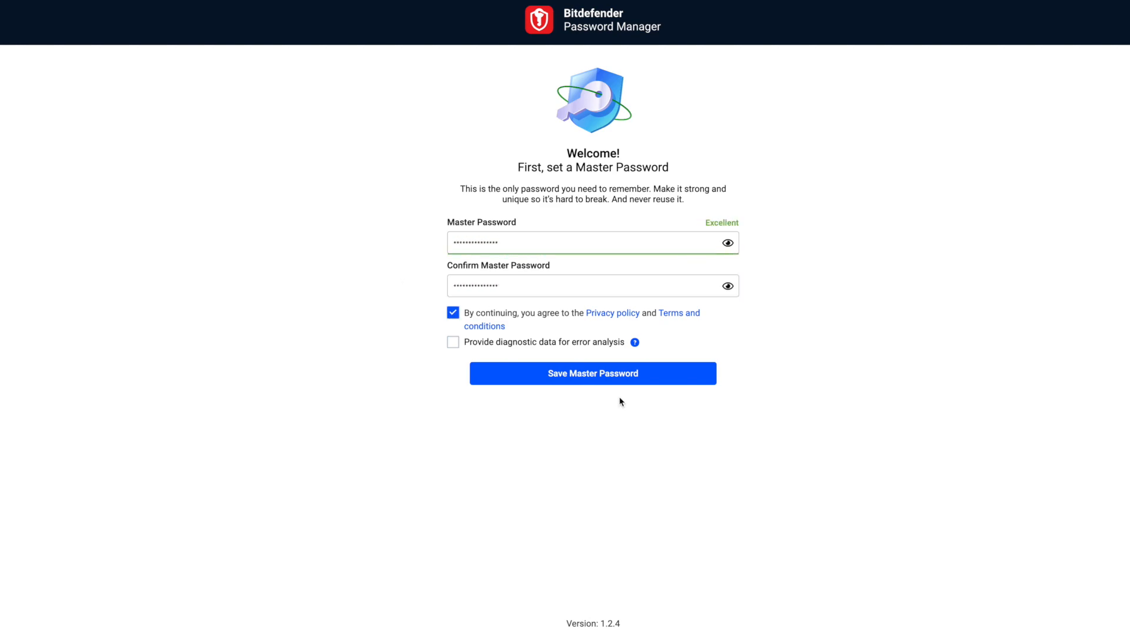
pyautogui.click(593, 374)
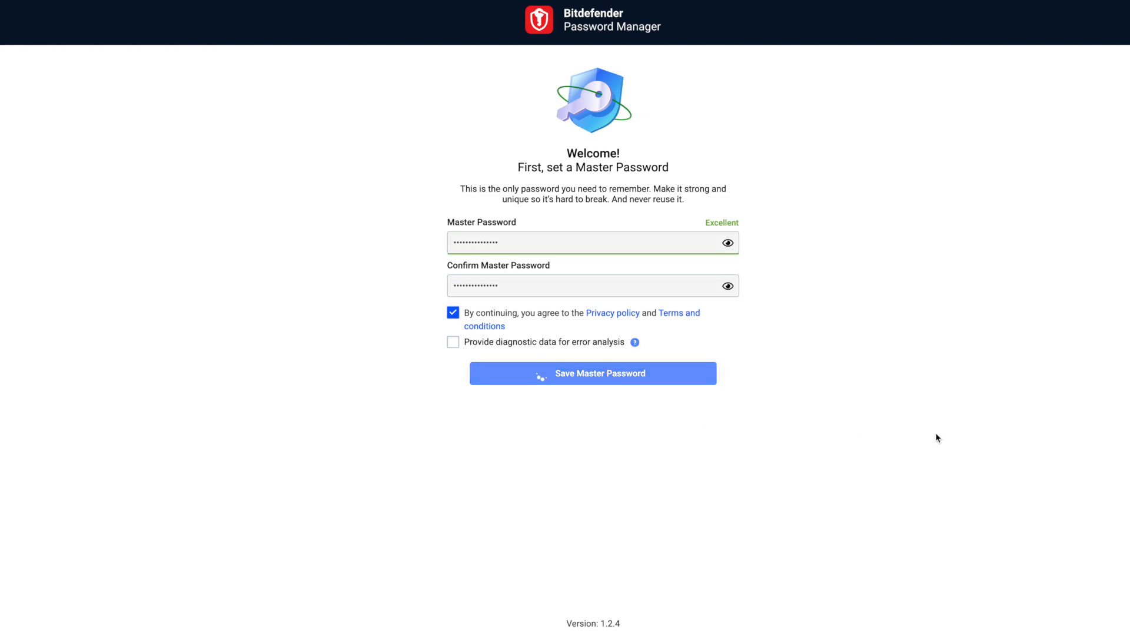
pyautogui.click(593, 373)
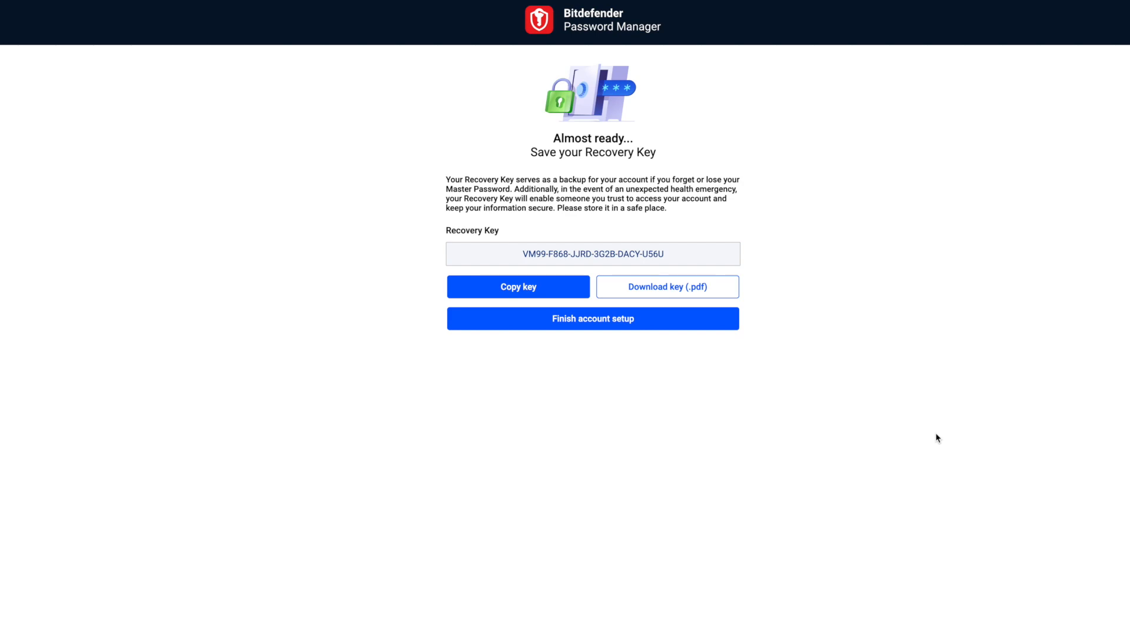
pyautogui.moveTo(862, 337)
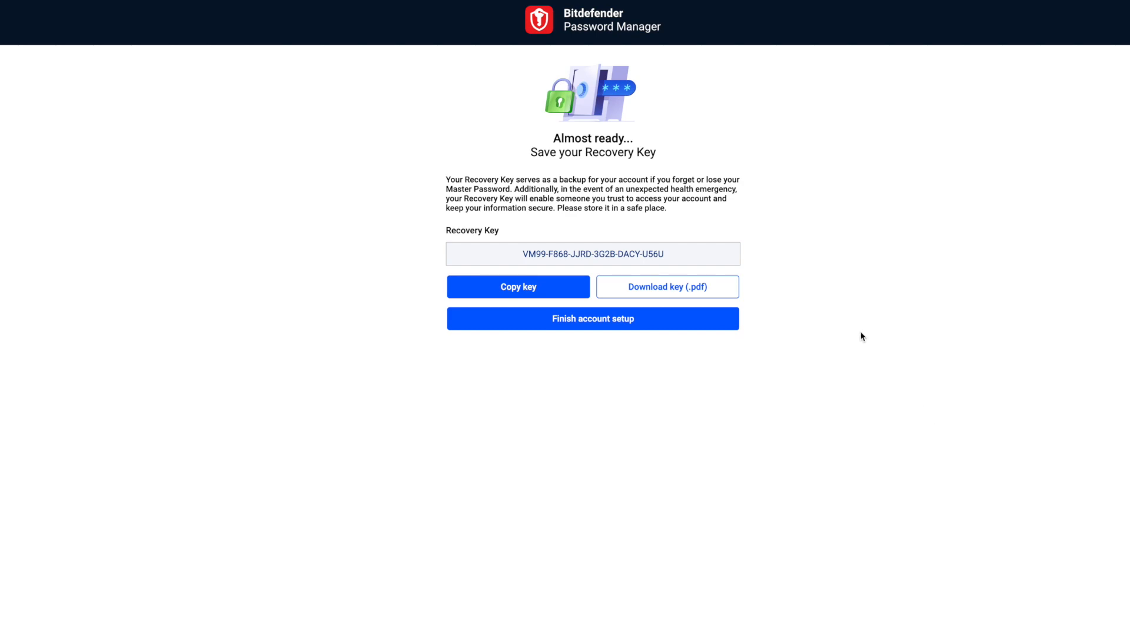
# Download the recovery key as a PDF and save it into Documents.
pyautogui.click(666, 286)
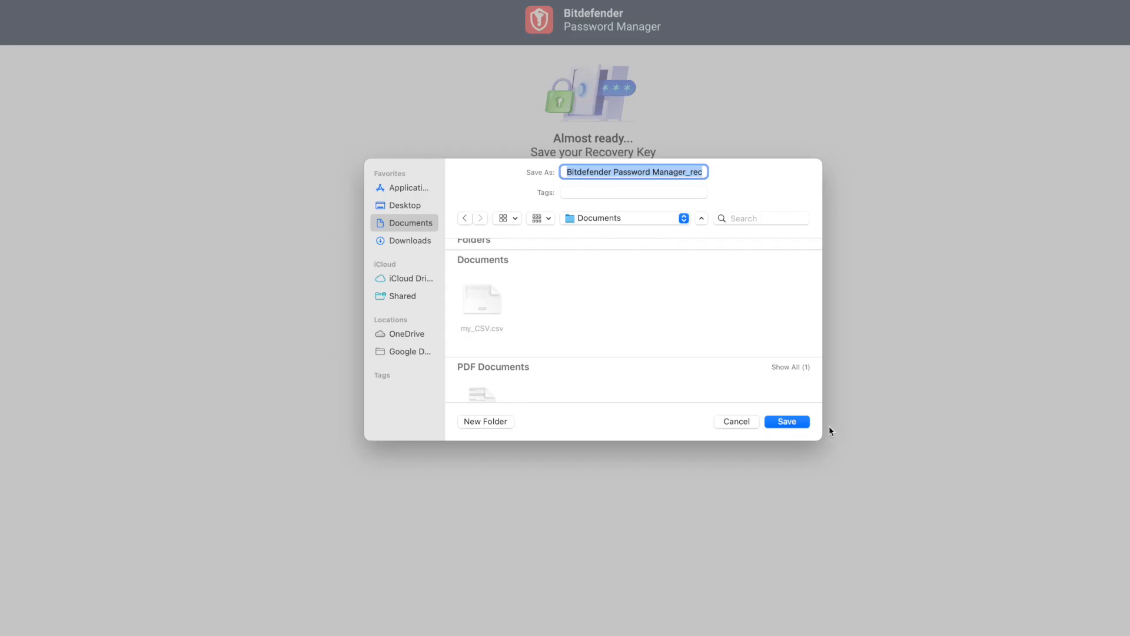
pyautogui.click(786, 421)
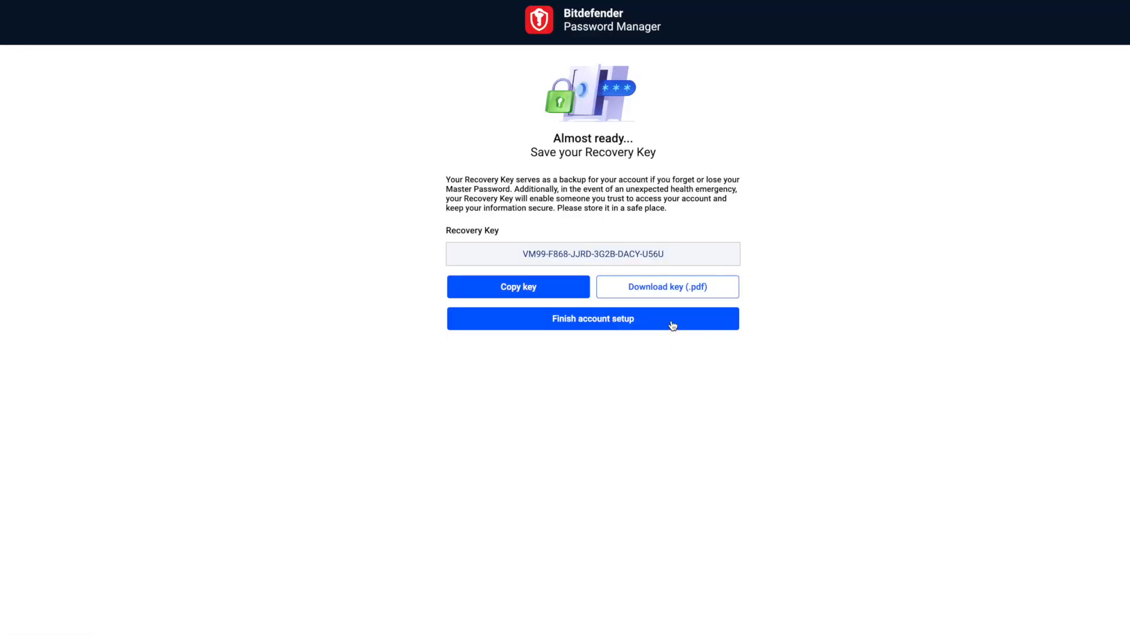
# Finish account setup and start importing accounts from another password manager.
pyautogui.click(593, 318)
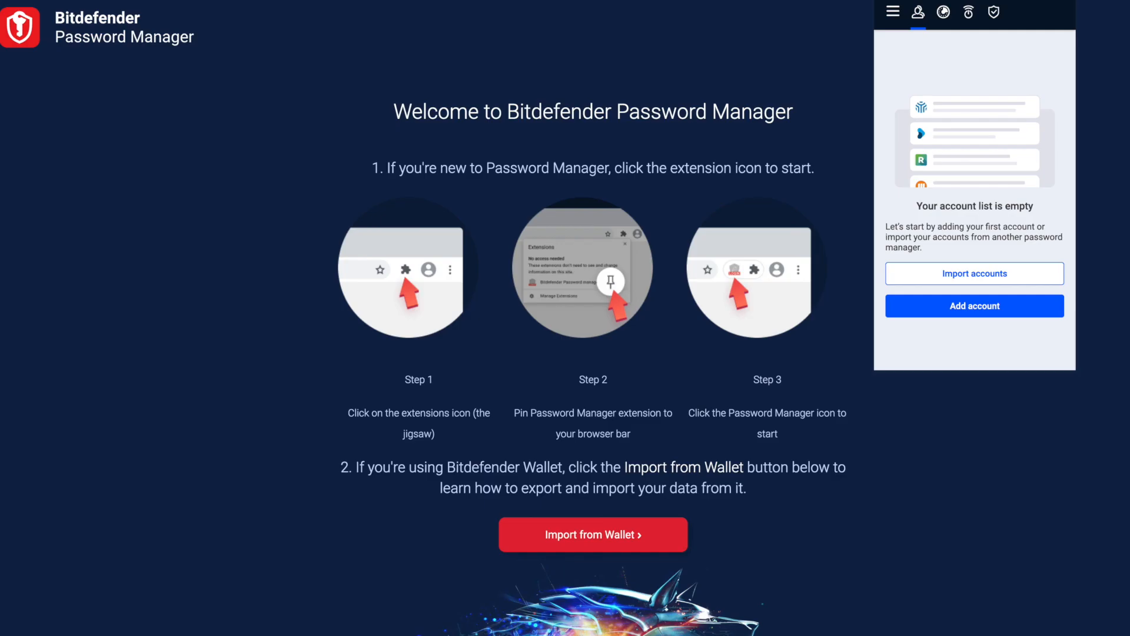
pyautogui.moveTo(1090, 47)
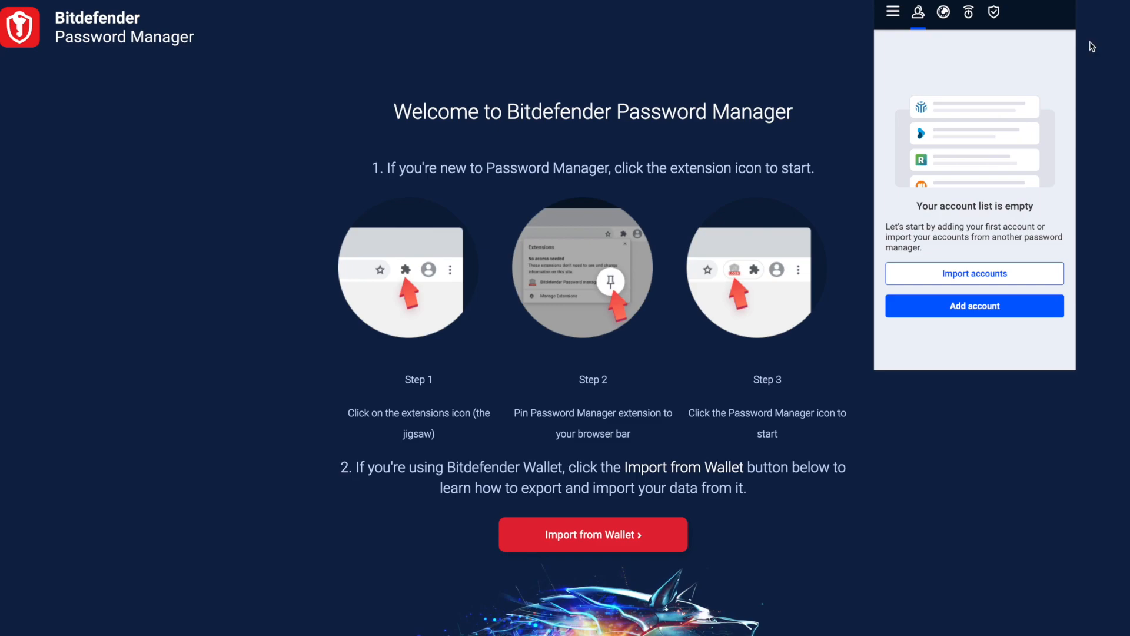
pyautogui.moveTo(1041, 275)
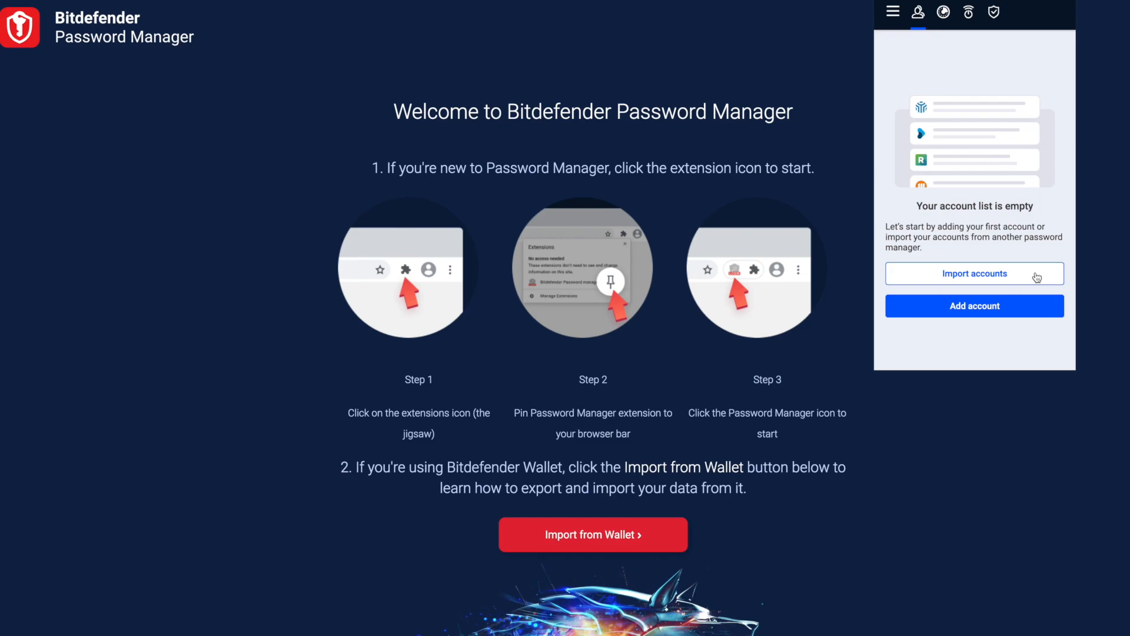
pyautogui.click(975, 273)
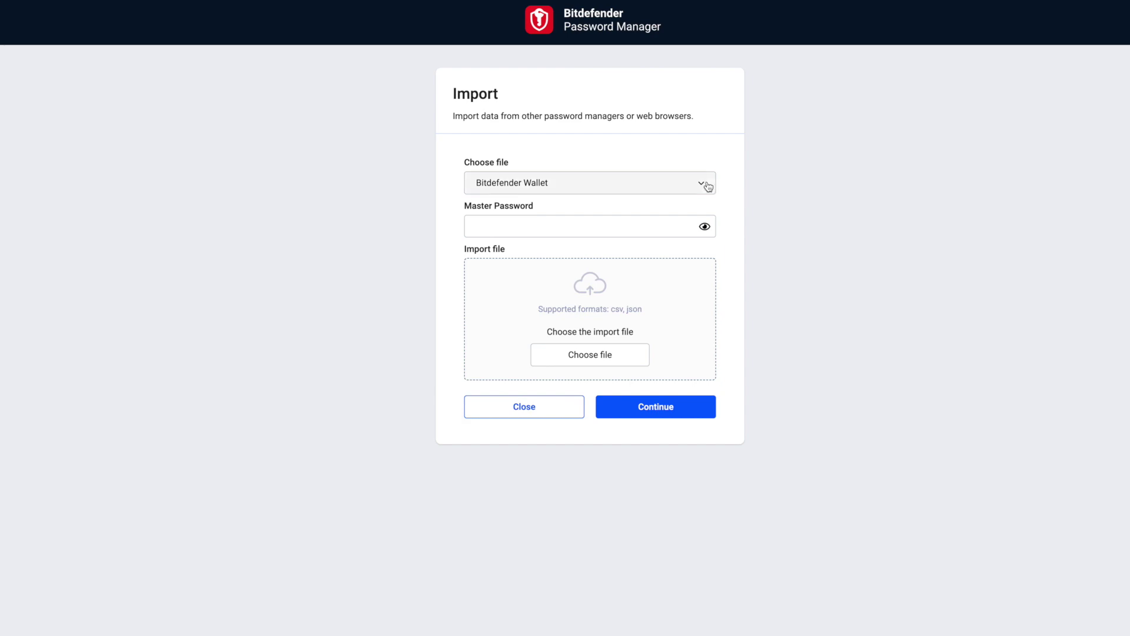
# Browse the list of import sources, leaving Bitdefender Wallet chosen.
pyautogui.click(590, 183)
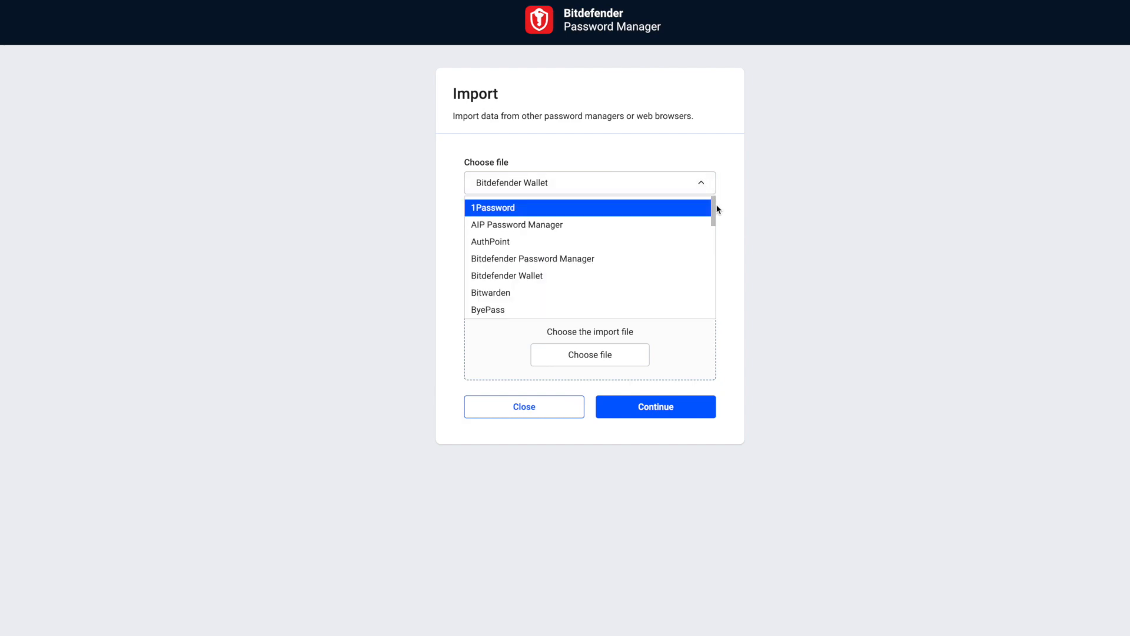
pyautogui.scroll(-3)
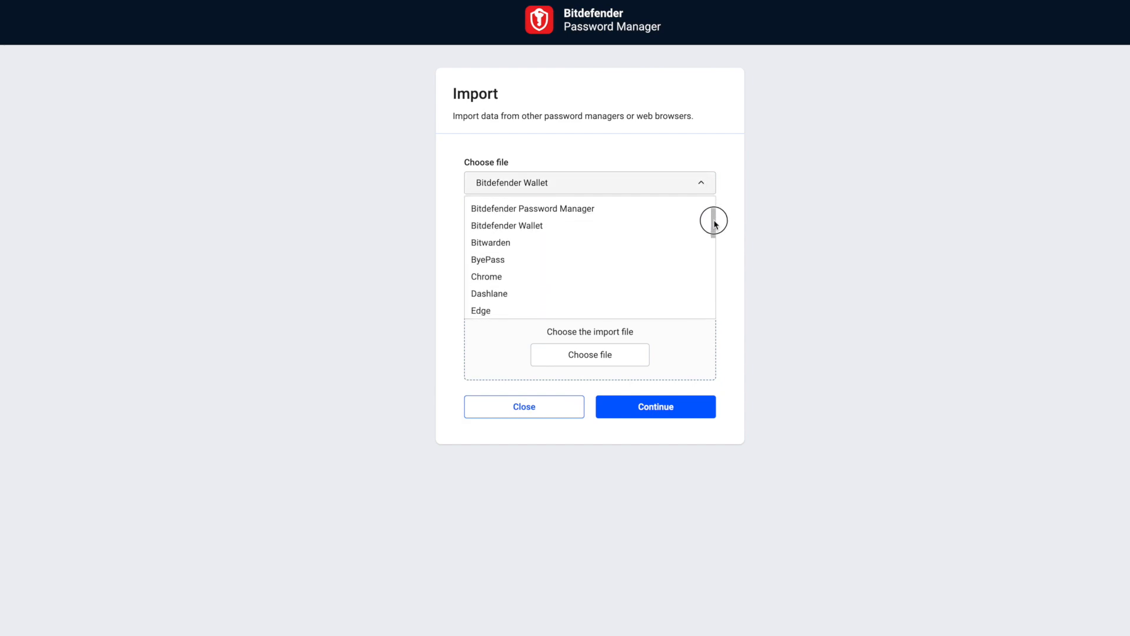
pyautogui.scroll(-3)
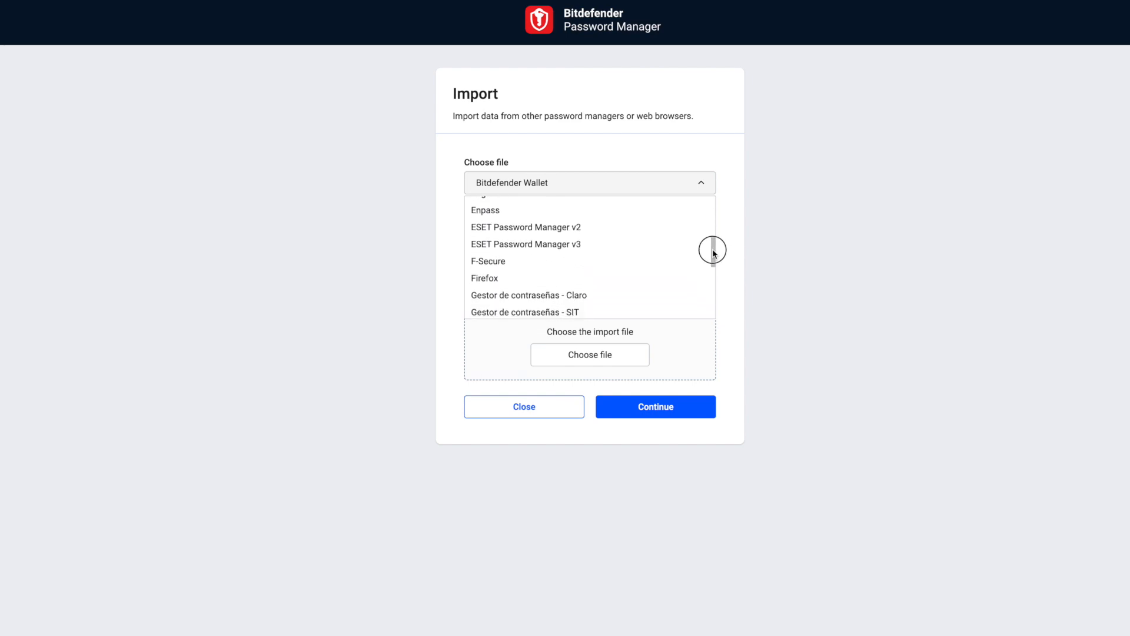